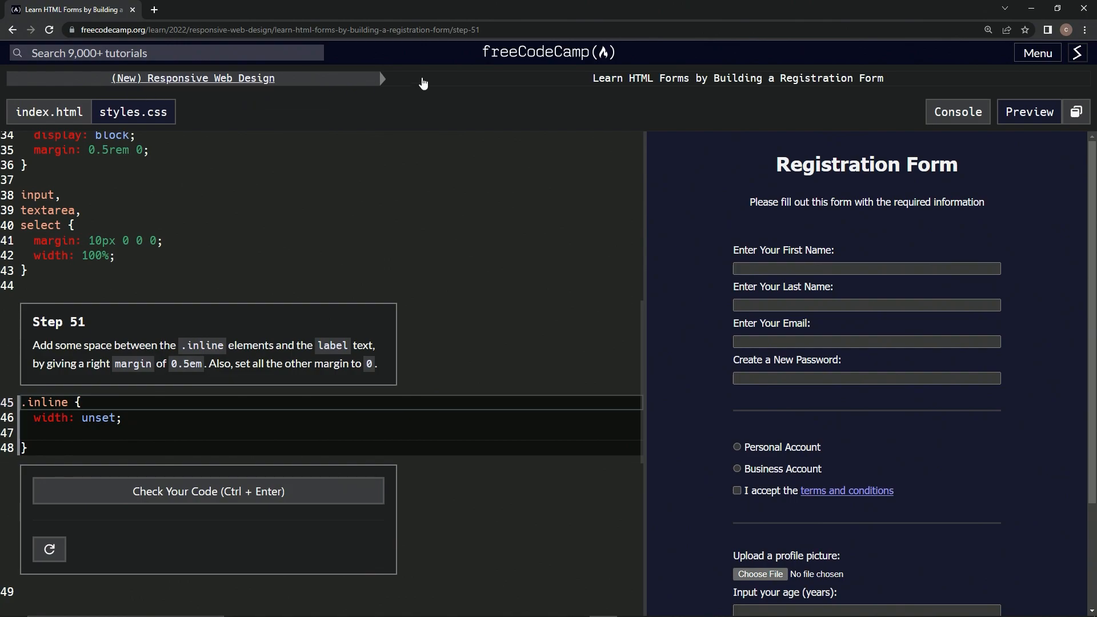
mouse_move(734, 95)
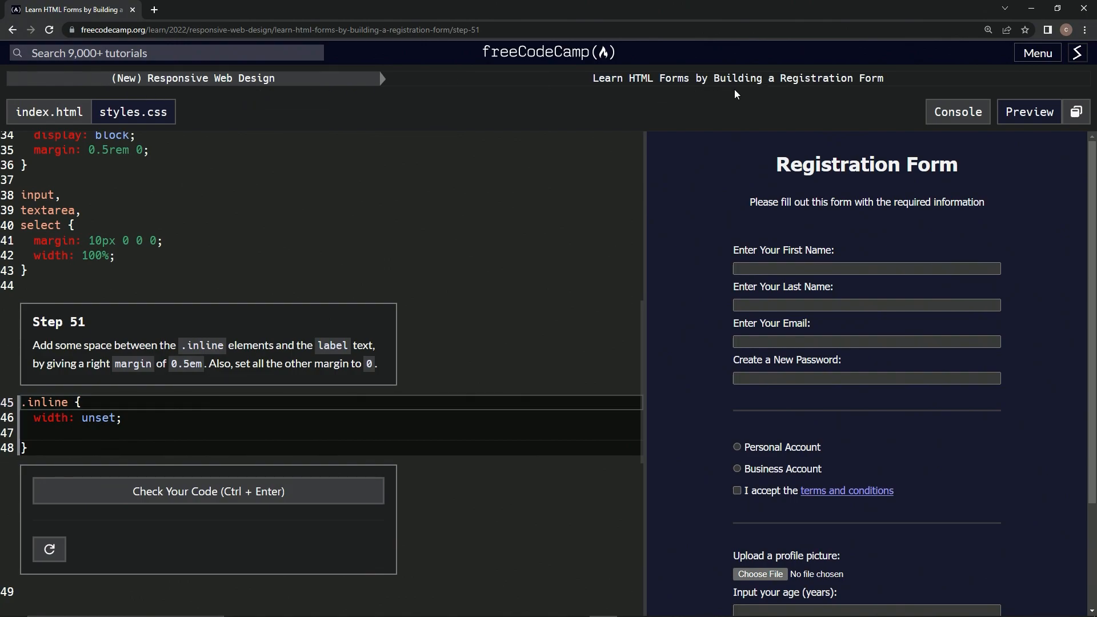
mouse_move(26, 341)
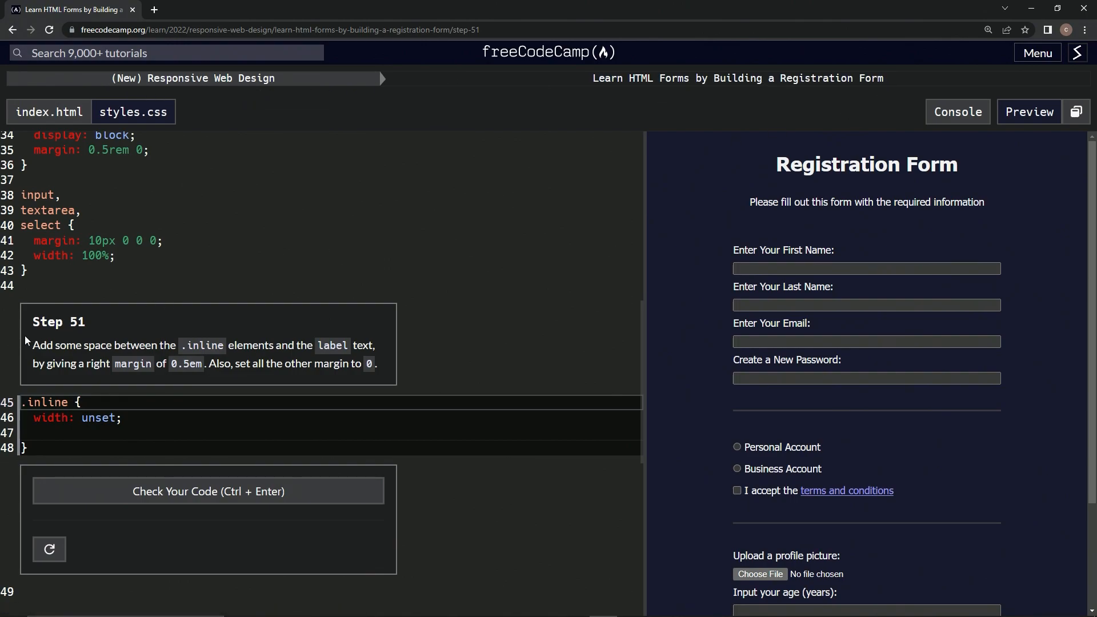
mouse_move(43, 357)
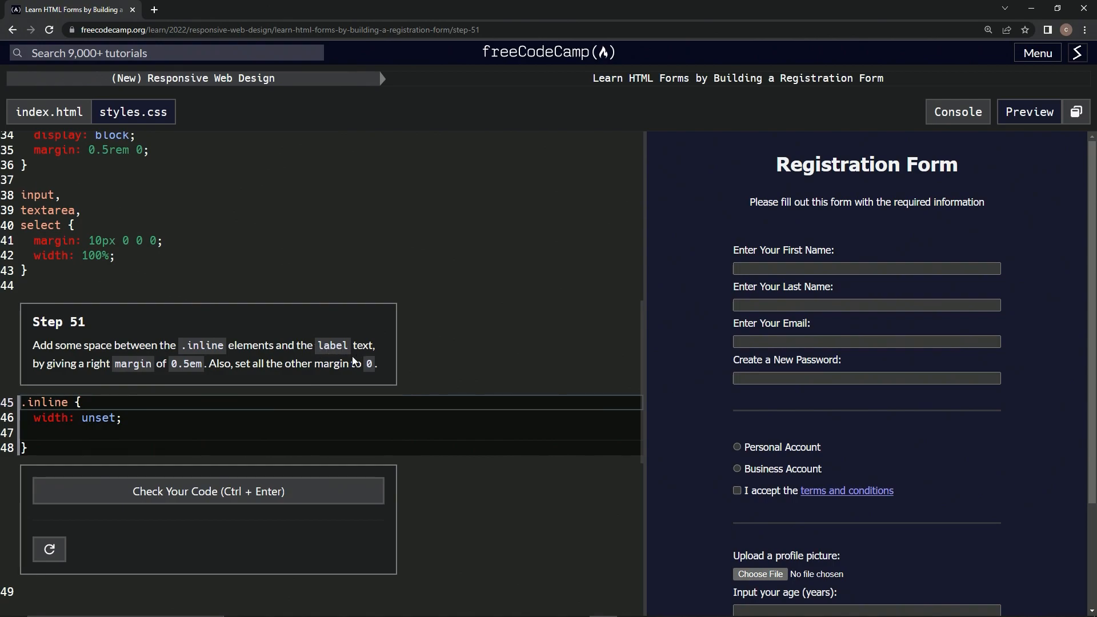
mouse_move(168, 382)
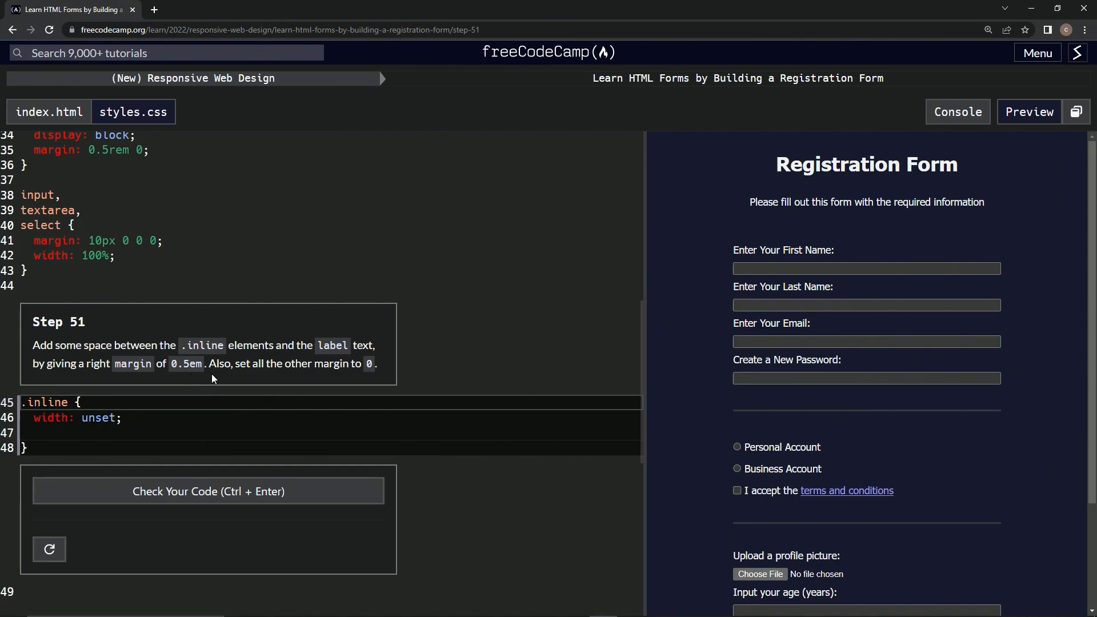
mouse_move(333, 378)
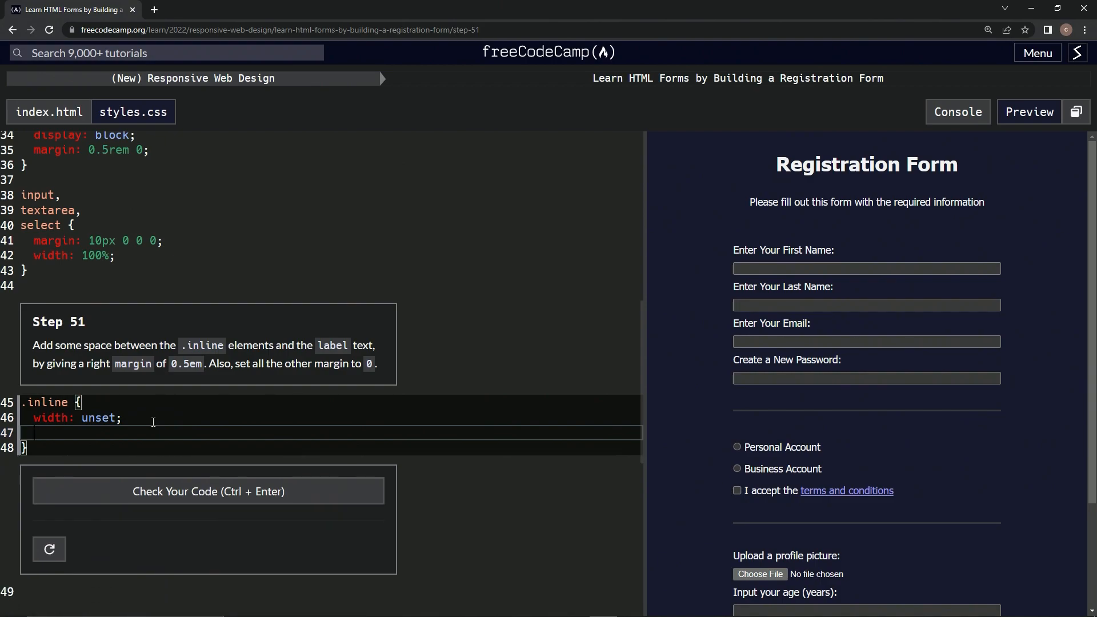
- Add four empty margin-right declarations to the .inline rule below width: unset
type("margin-right")
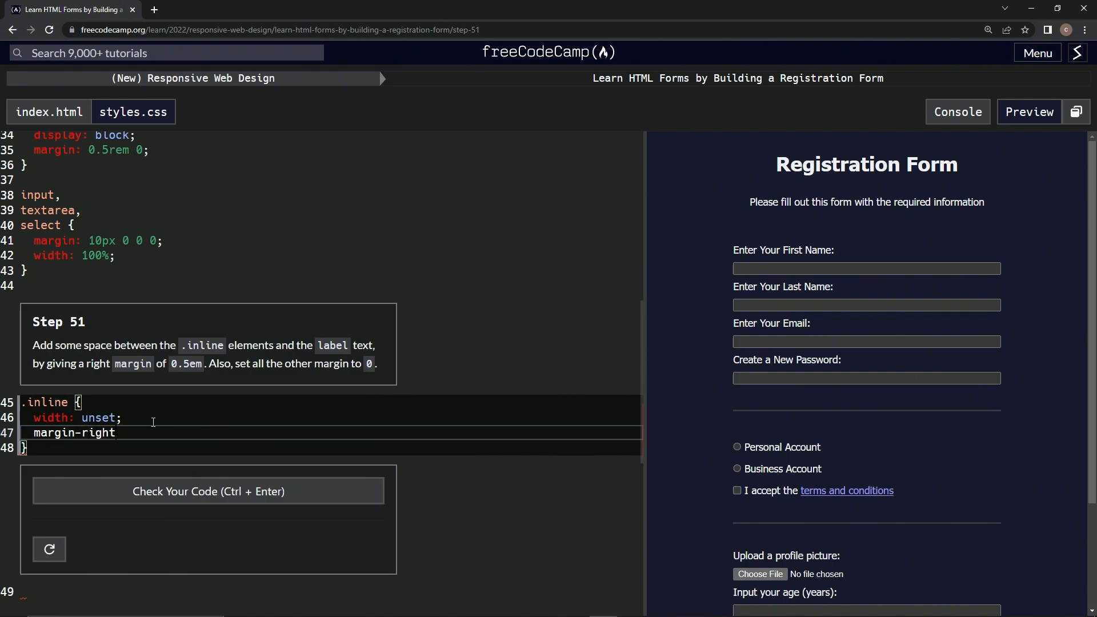
type(": ''")
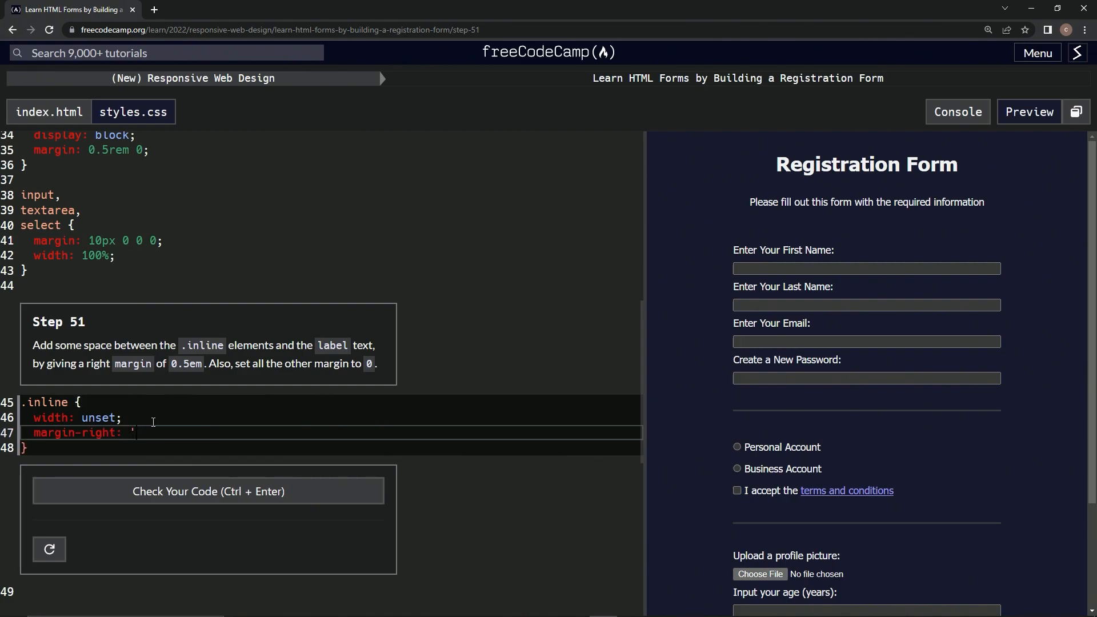
key("Backspace")
type(" ;")
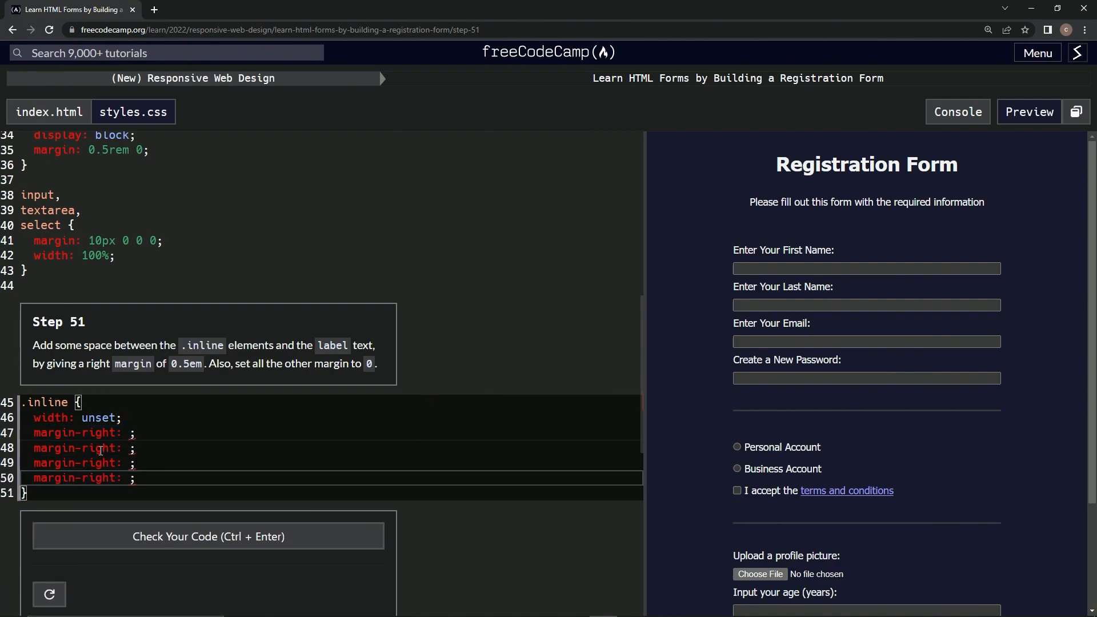
- Rename the lines to margin-top, bottom, left at 0 and margin-right at 0.5em
double_click(98, 432)
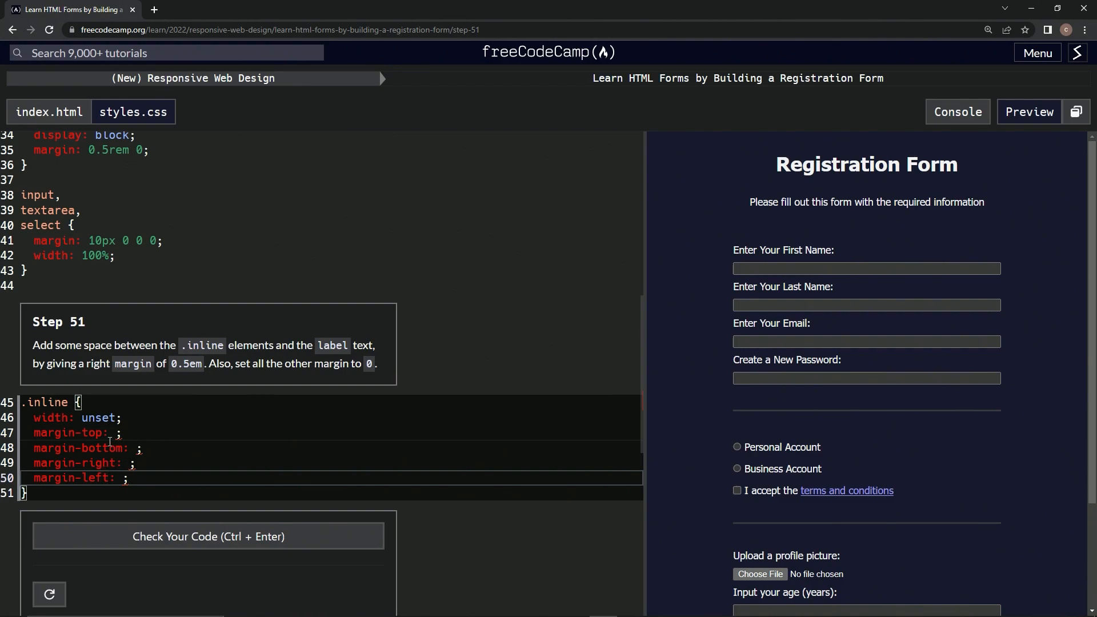
type("0")
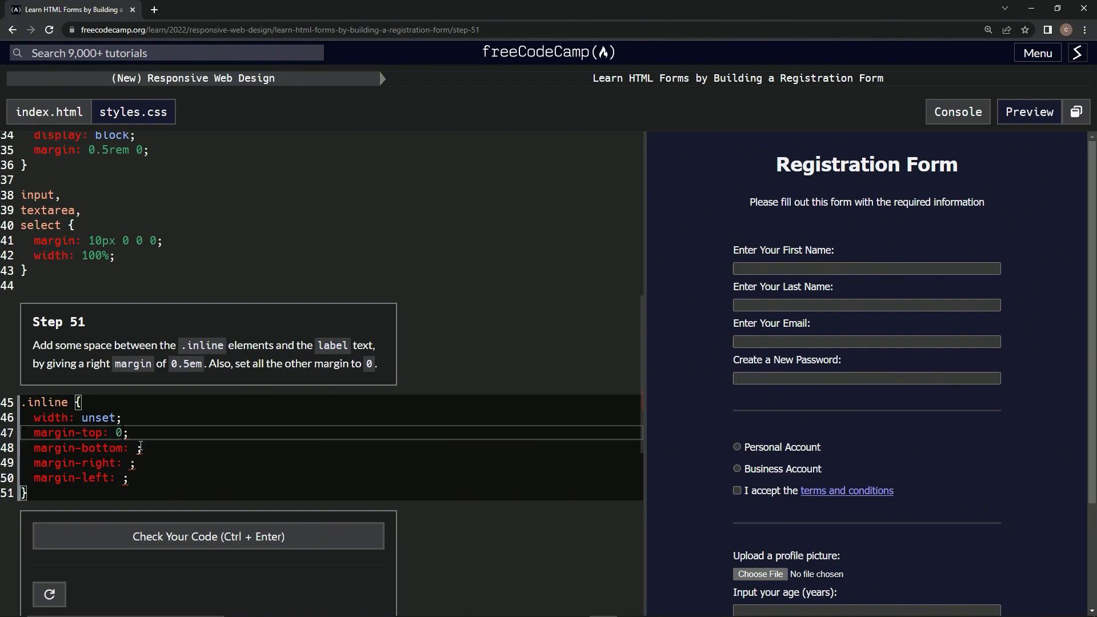
type("0")
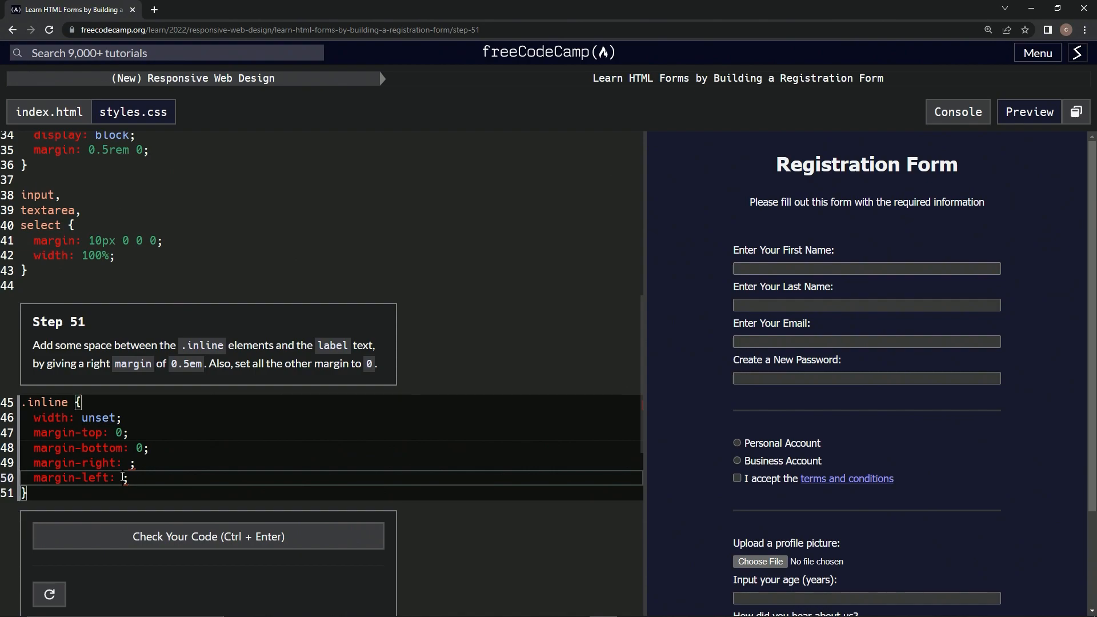
type("0.5em")
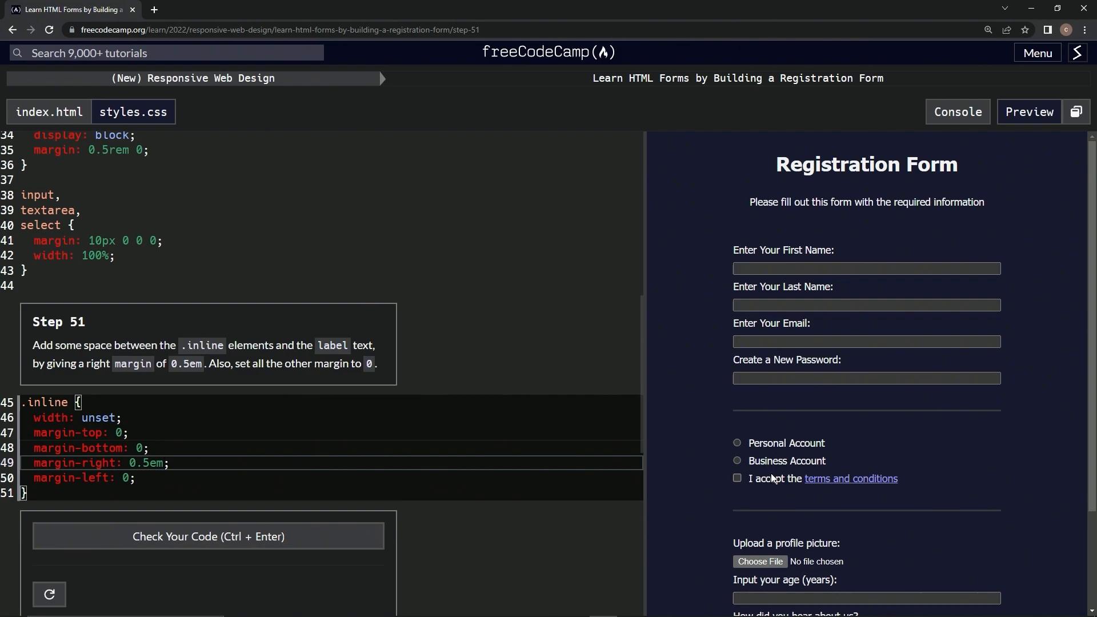
- Check the Step 51 code, submit it and advance to Step 52 on vertical-align
left_click(208, 535)
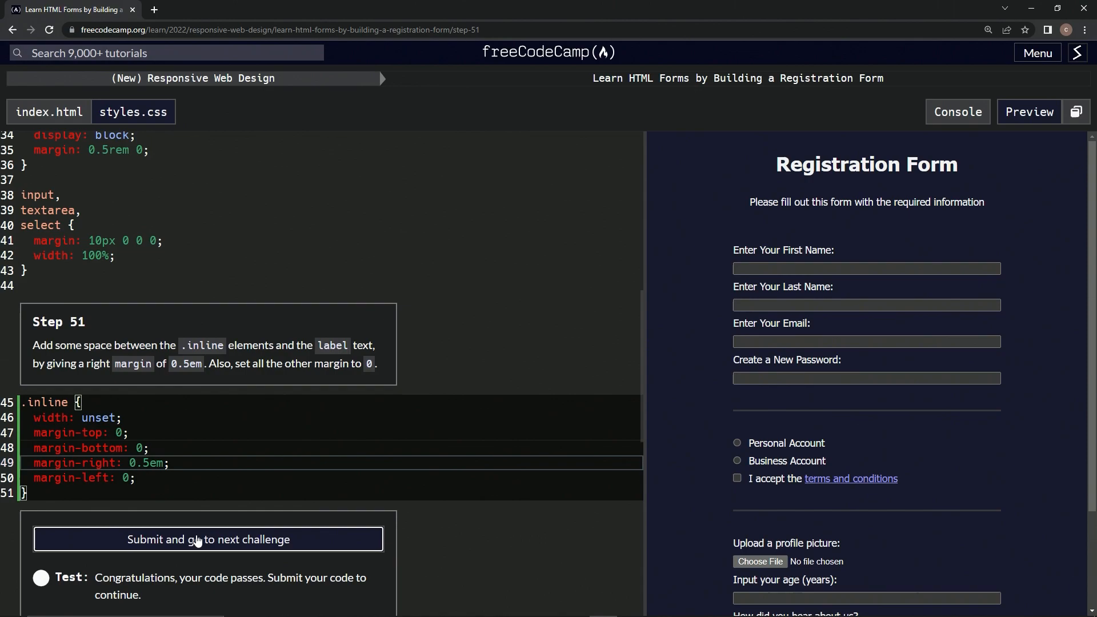
left_click(208, 538)
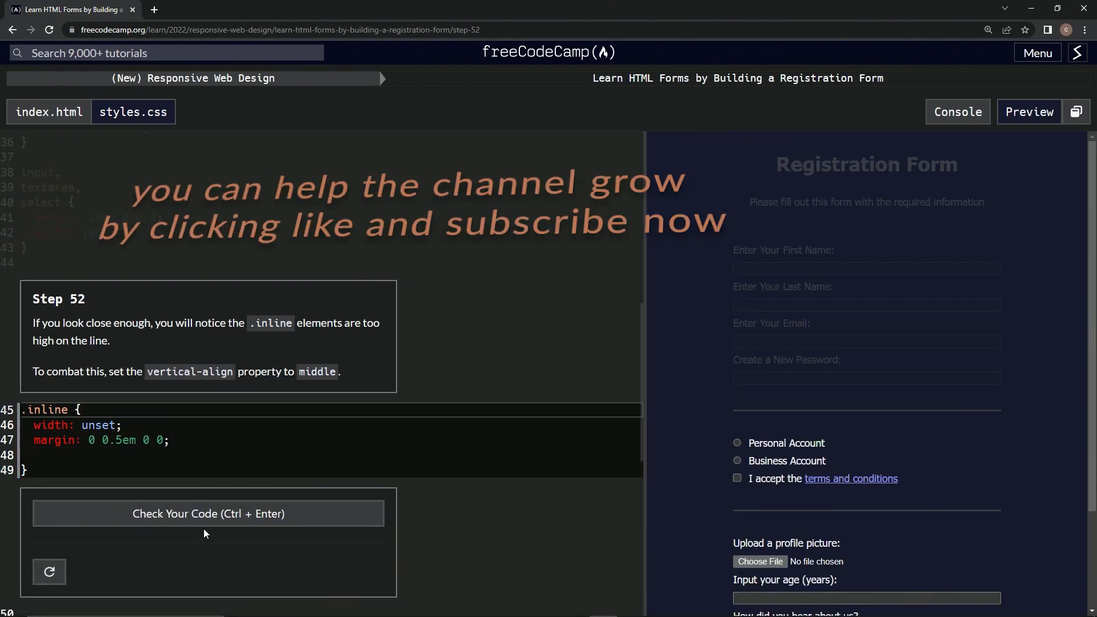